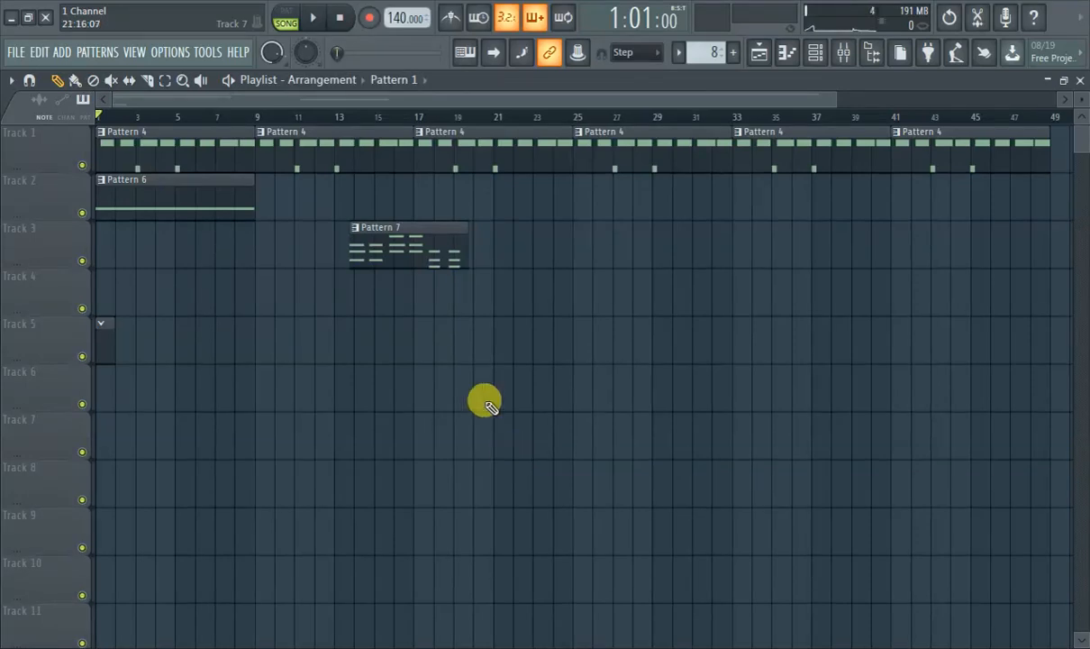
mouse_move(826, 104)
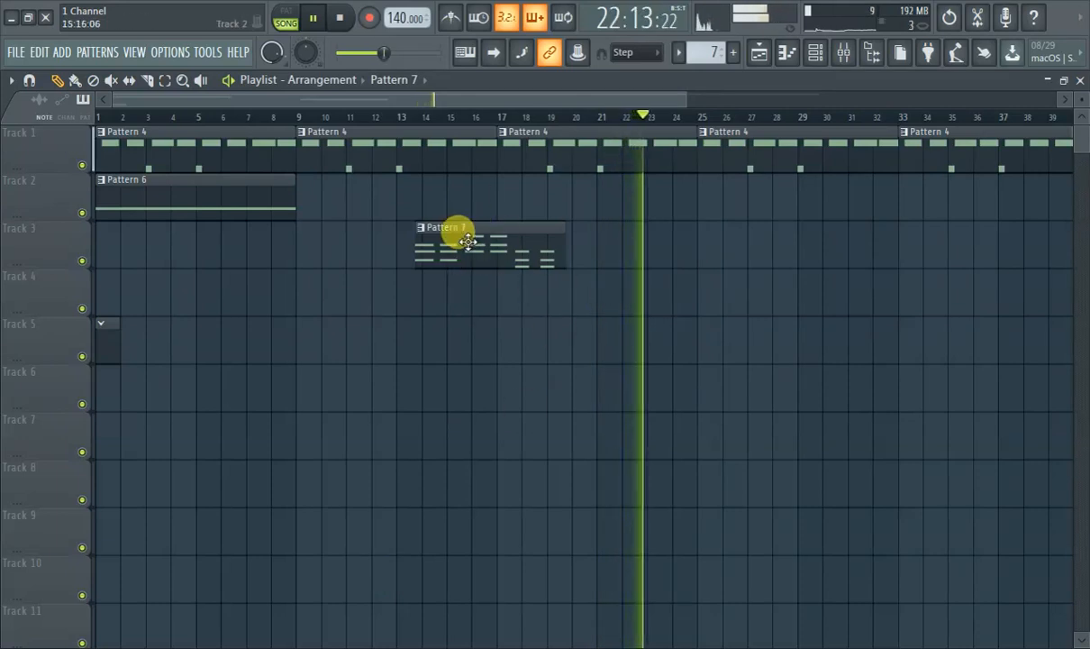
- Open the Channel Rack listing Kick, Clap, Hat, Snare, Autogun and GMS
click(413, 115)
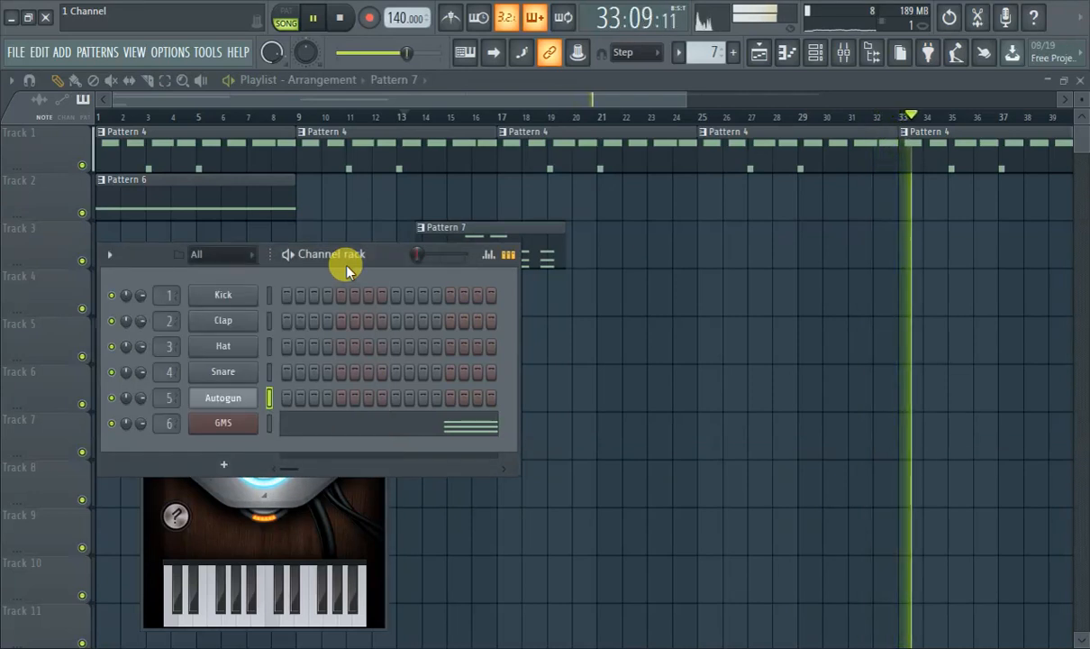
- Turn Autogun's master level down to about 68% and bring the Channel Rack back to front
click(223, 398)
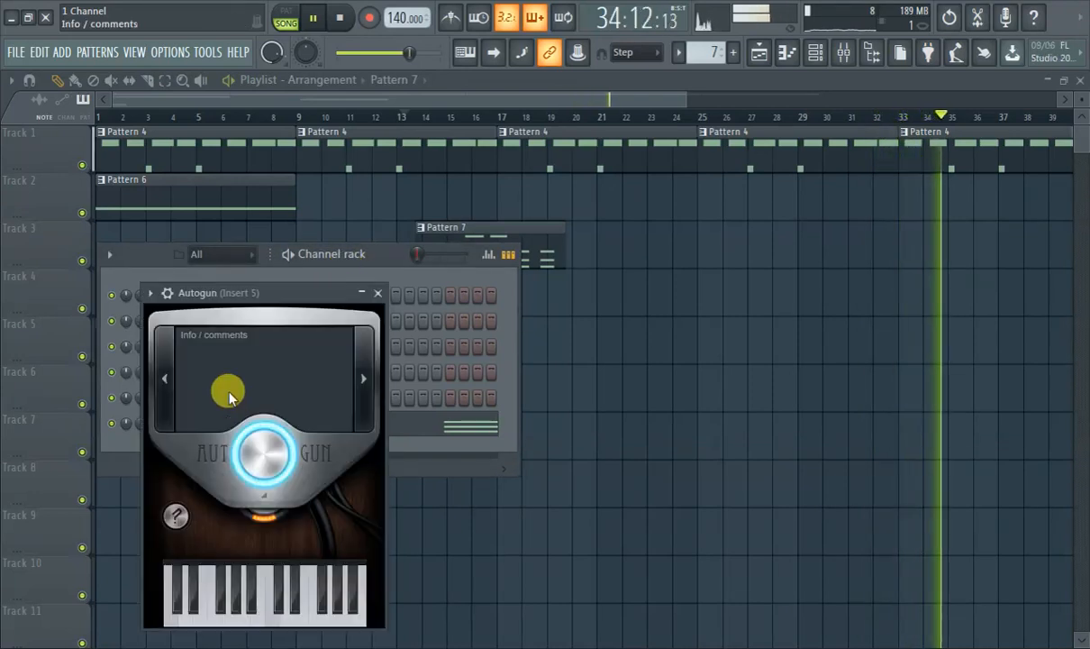
drag(263, 453, 264, 424)
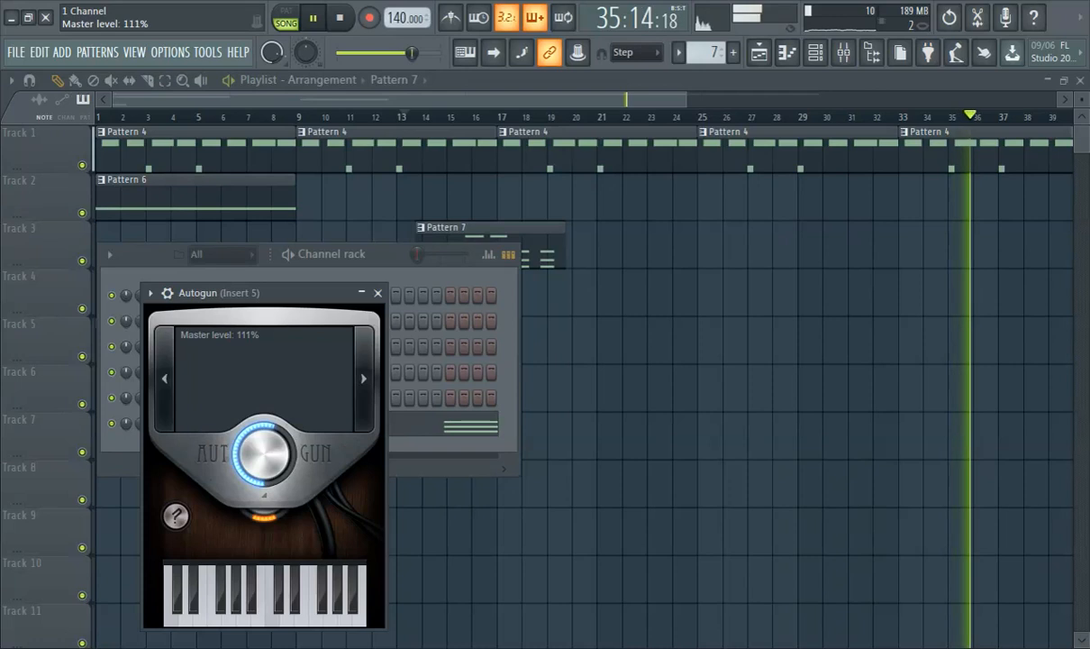
click(259, 521)
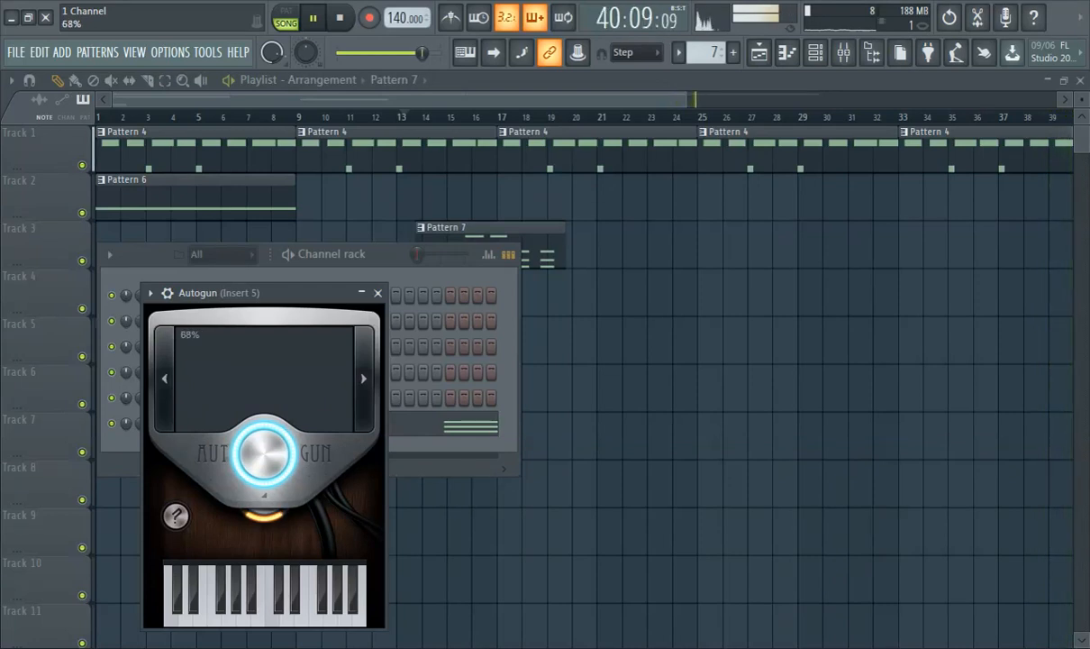
click(176, 515)
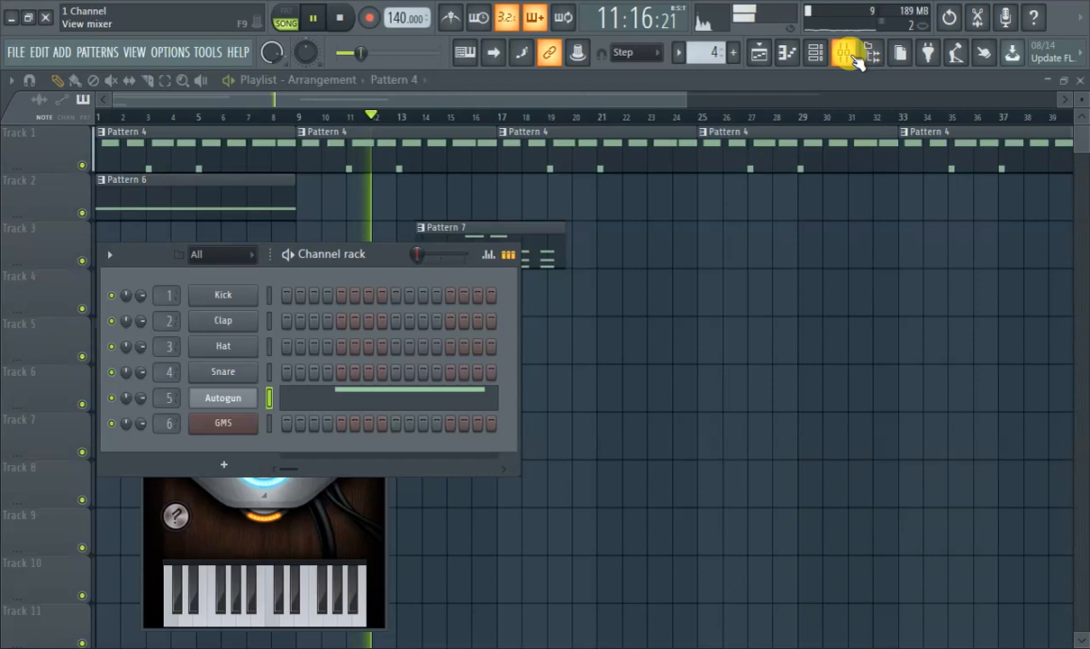
- Open the Mixer showing Autogun's Insert 5 with empty effect slots
click(842, 52)
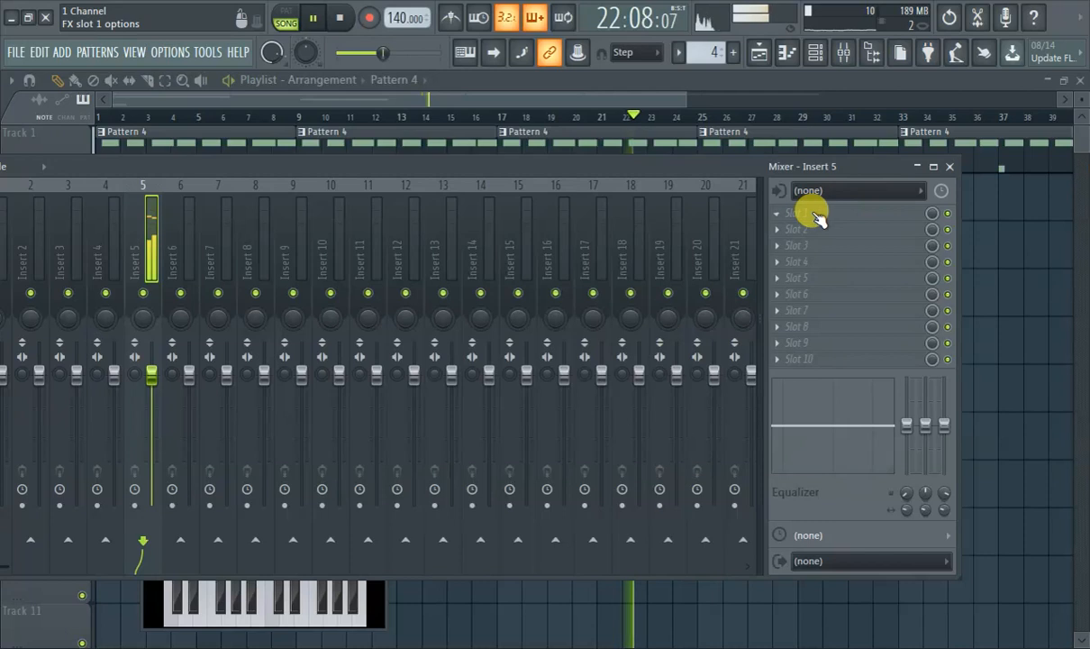
- Open the plugin list for Insert 5's first effect slot
click(798, 213)
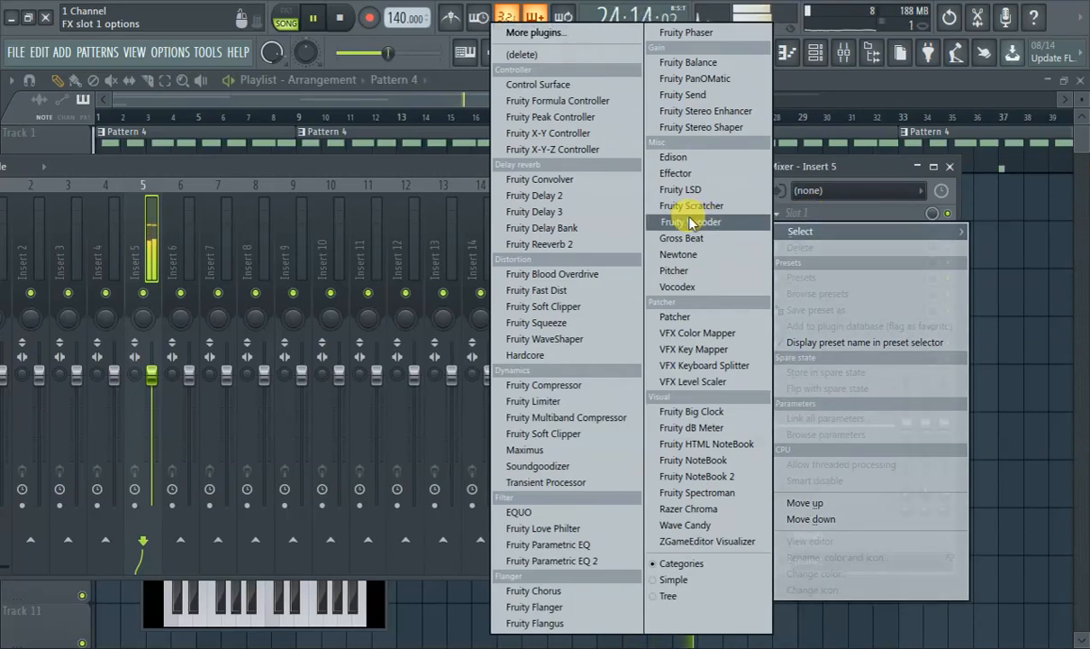
mouse_move(628, 323)
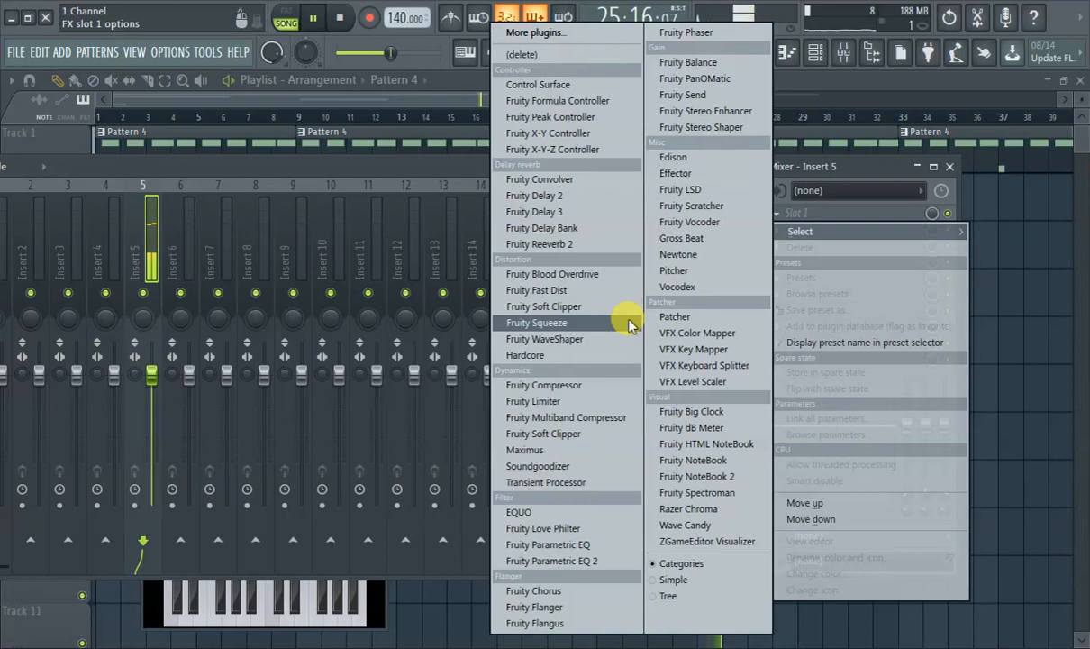
mouse_move(749, 443)
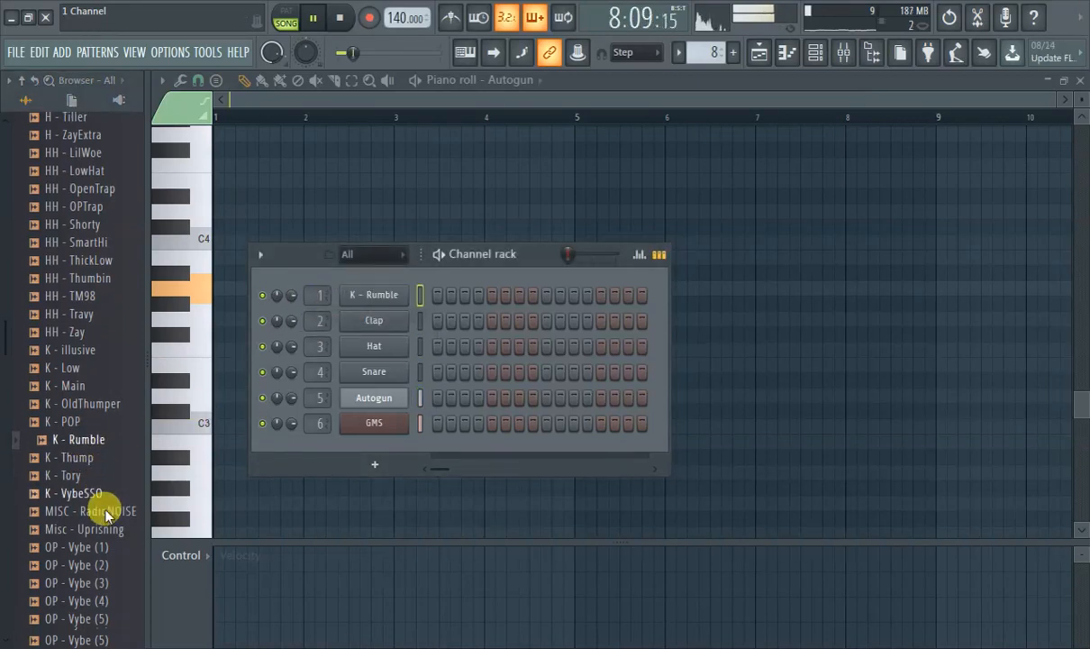
- Paint a new Pattern 8 clip at bar 1 of Track 4 in the playlist
scroll(down, 3)
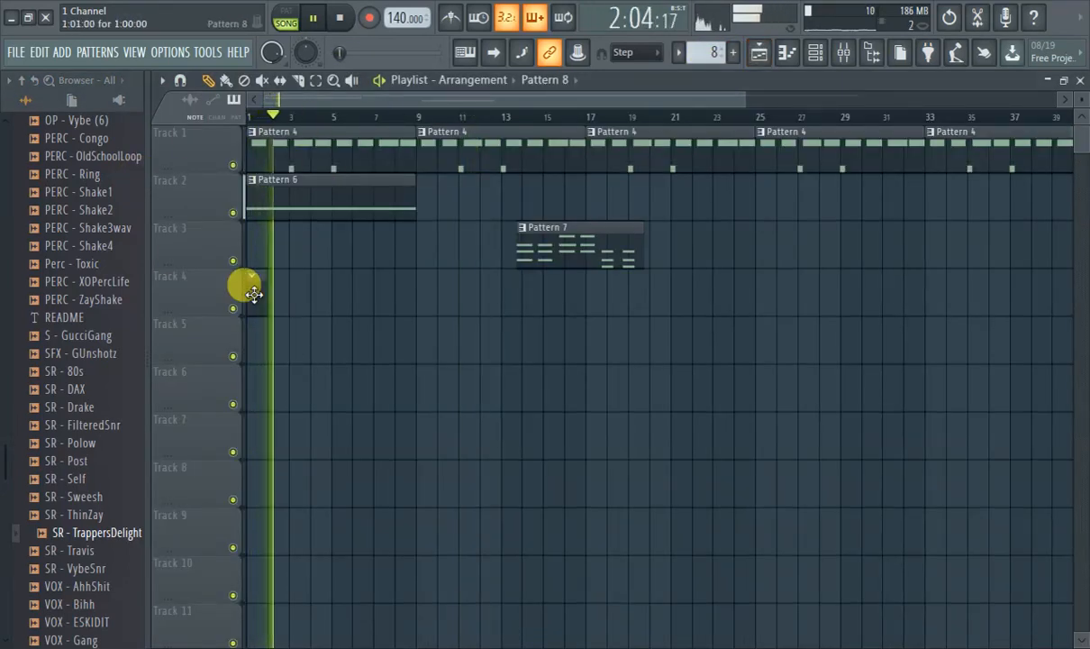
click(758, 52)
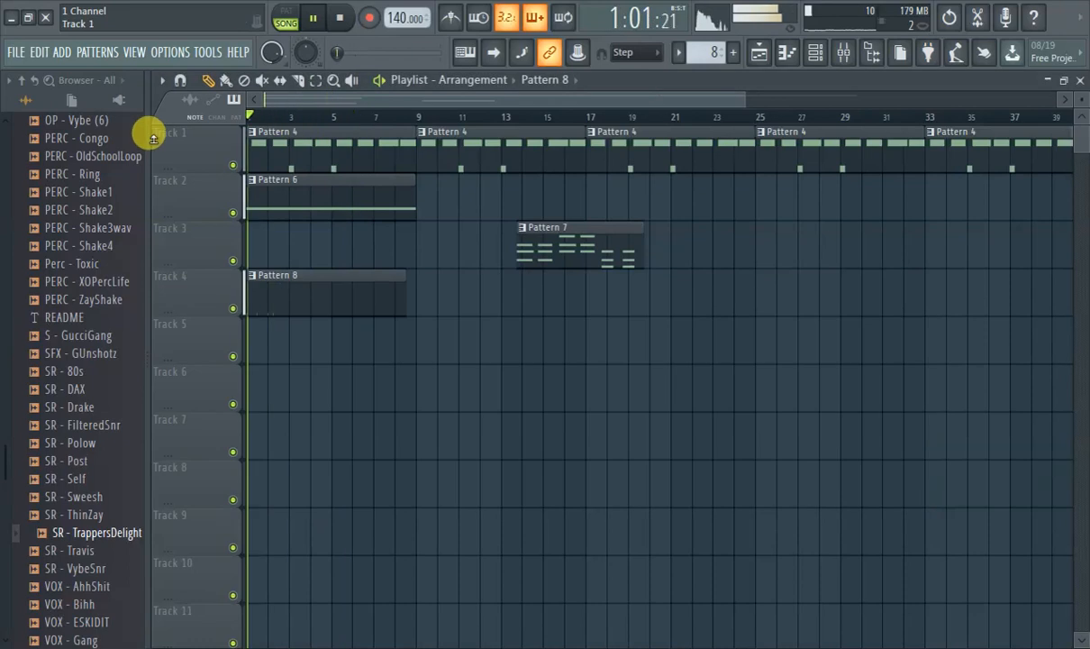
- Open SR - TrappersDelight in the Piano Roll, then switch back to the Playlist
click(827, 52)
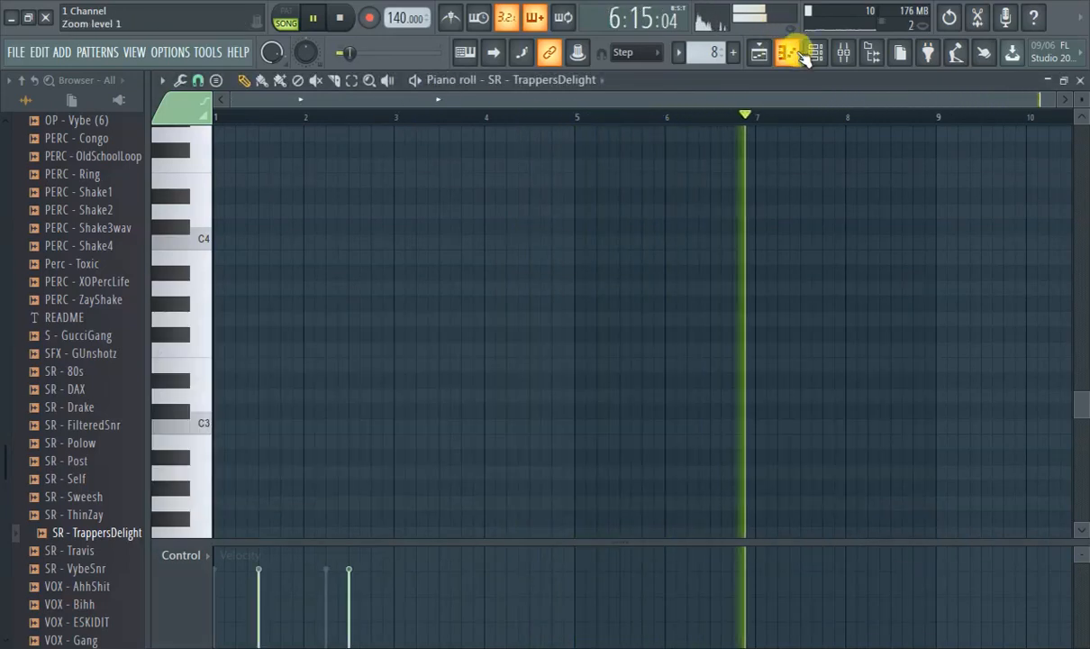
click(787, 51)
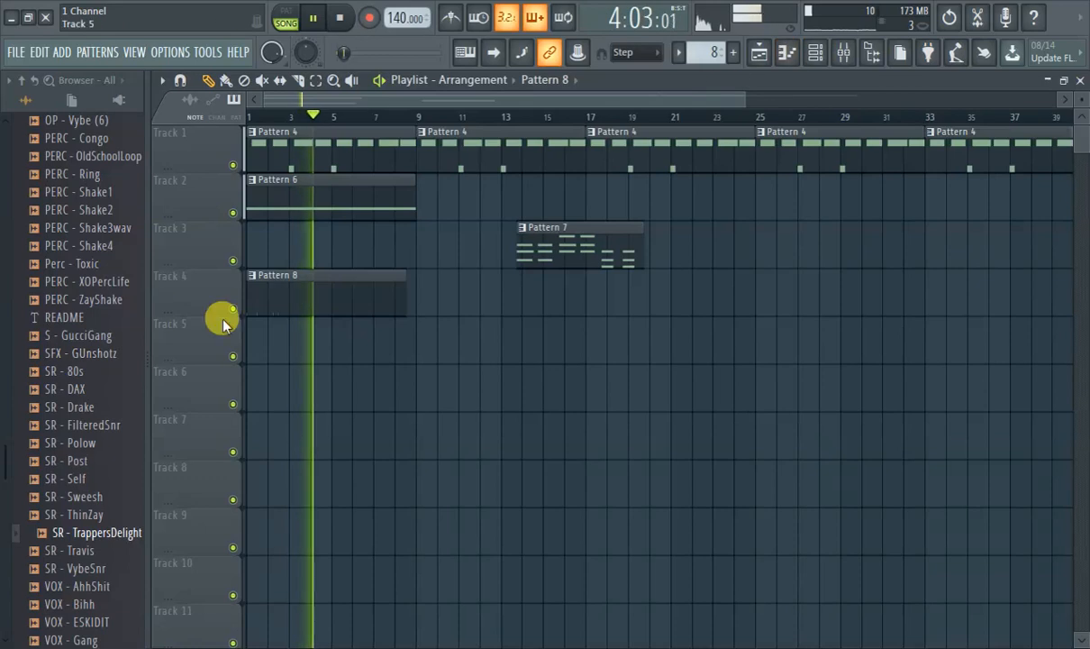
- Open the Channel Rack and the SR - TrappersDelight sample's channel settings
click(64, 388)
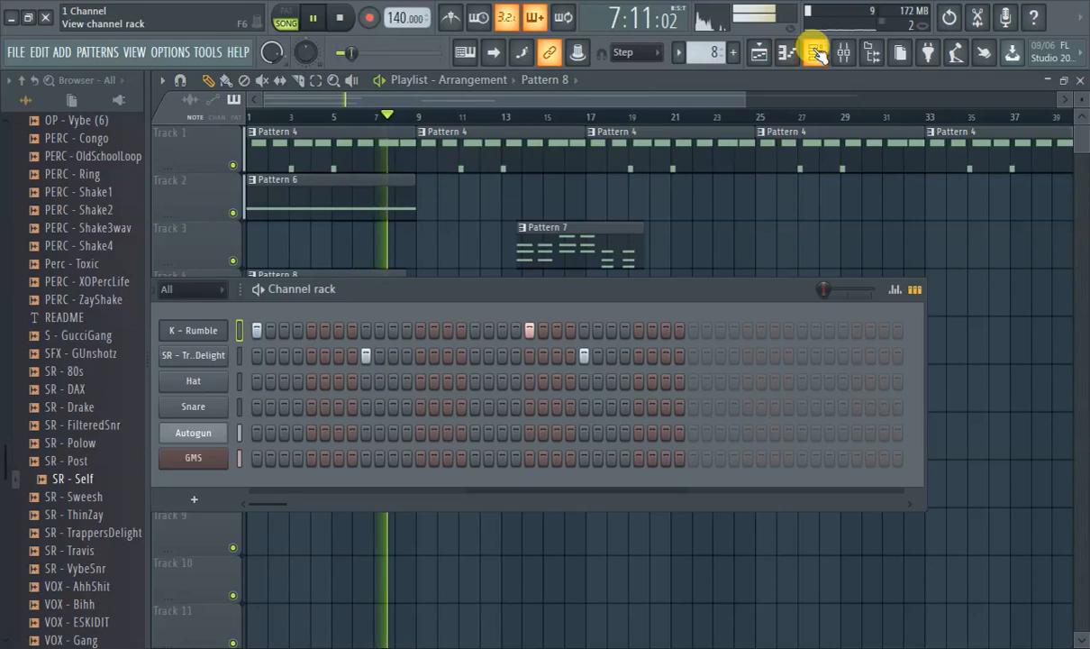
click(193, 355)
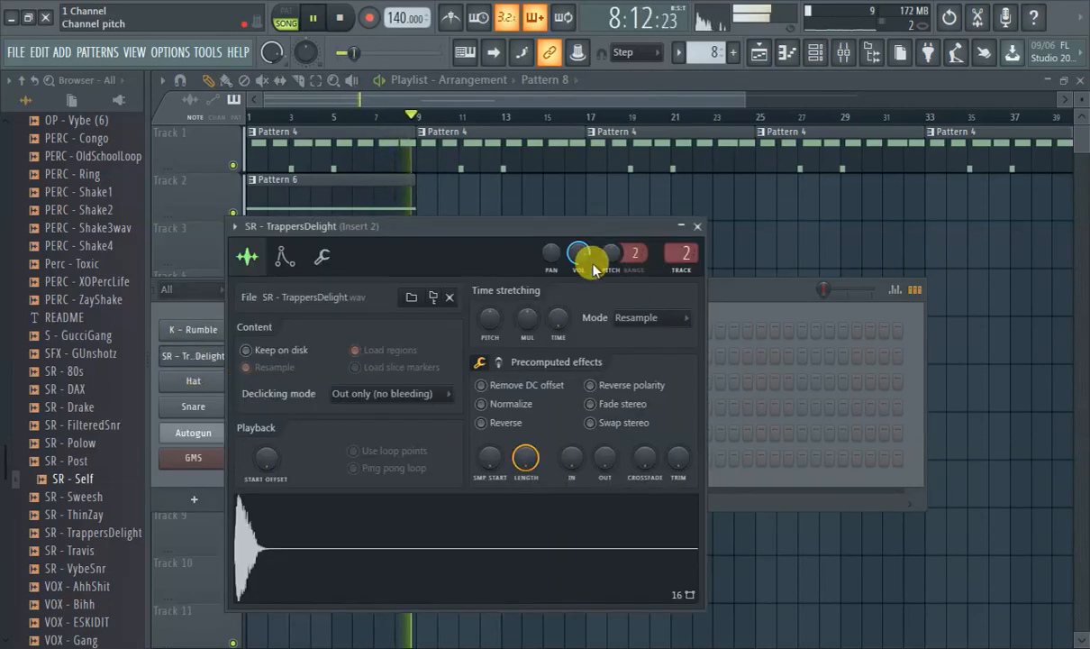